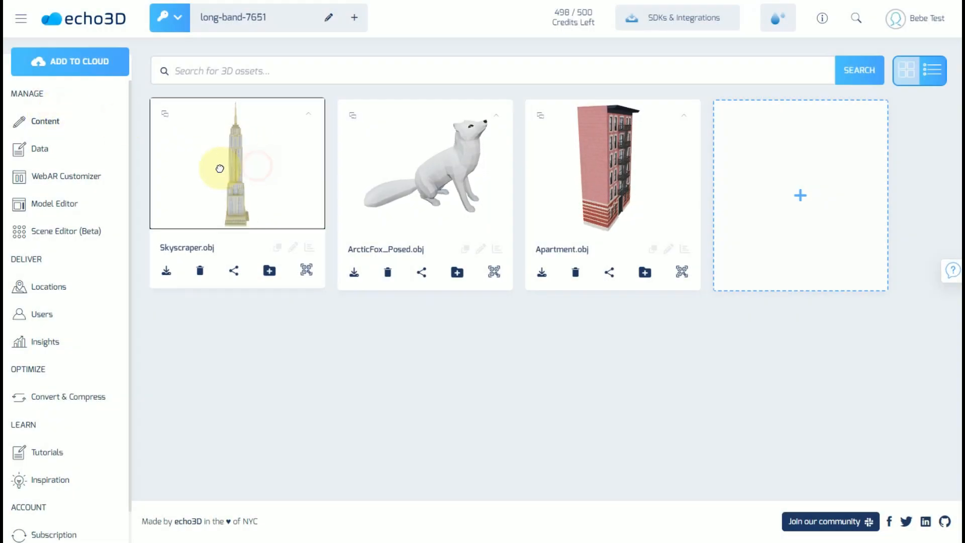
# Open the Skyscraper.obj card to see its 3D tower preview.
pyautogui.click(237, 162)
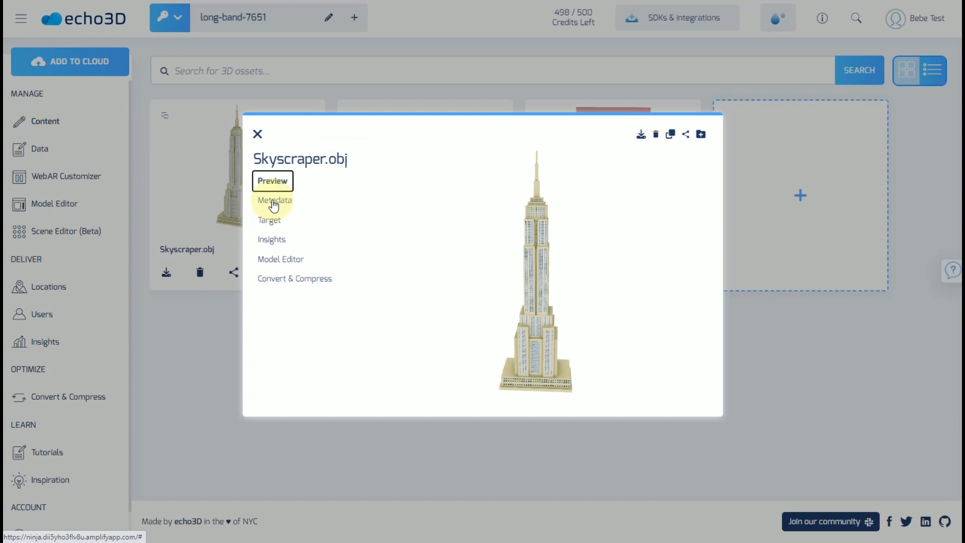
# Add a metadata entry with key scale and value 1, then download the metadata.
pyautogui.click(274, 200)
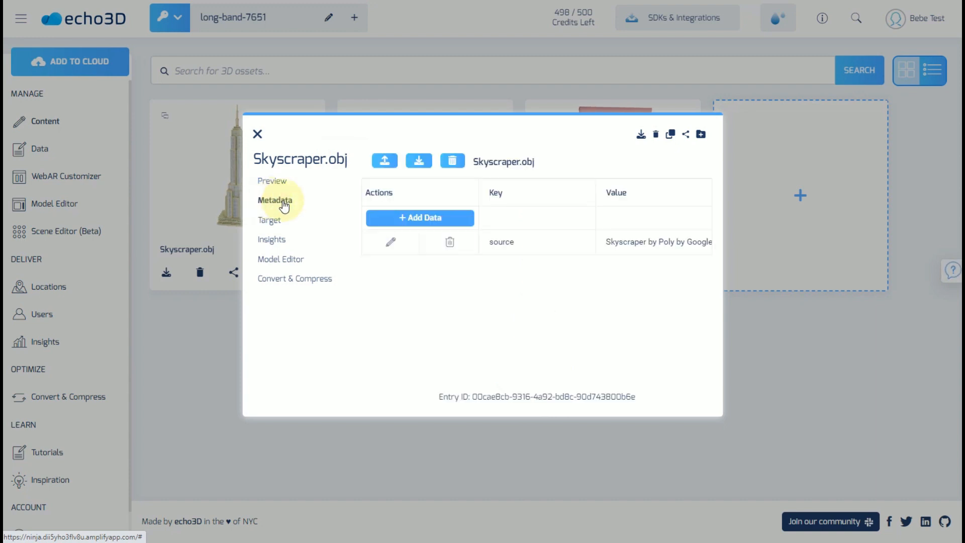
pyautogui.moveTo(420, 217)
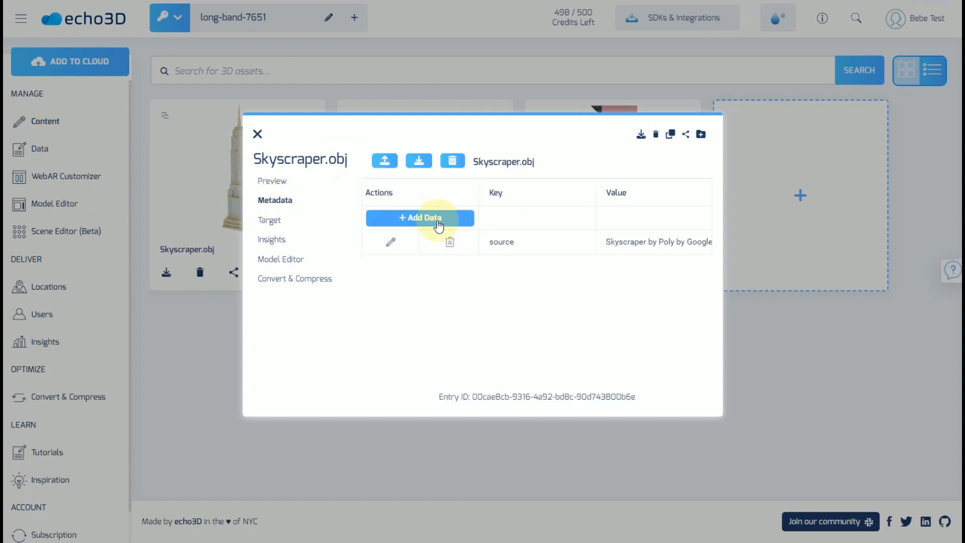
pyautogui.moveTo(95, 177)
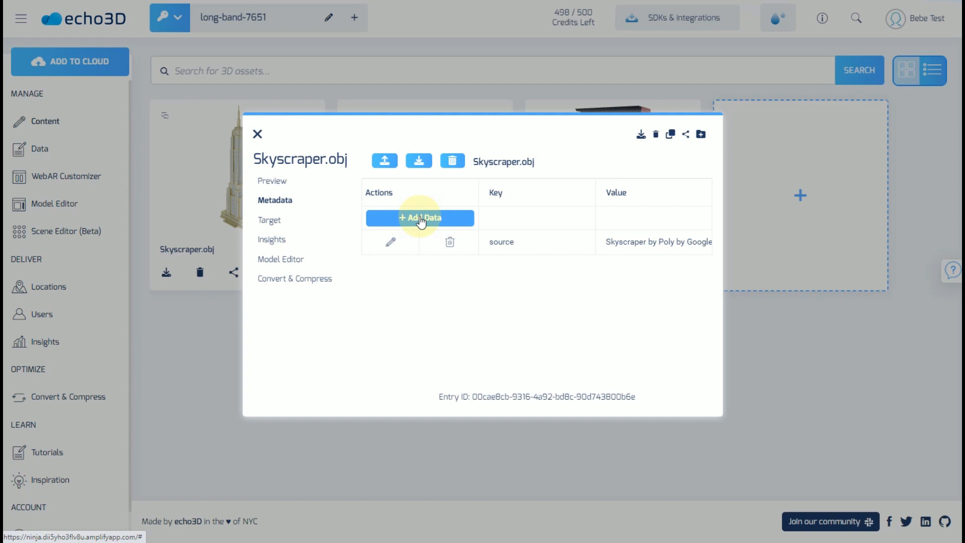
pyautogui.click(420, 217)
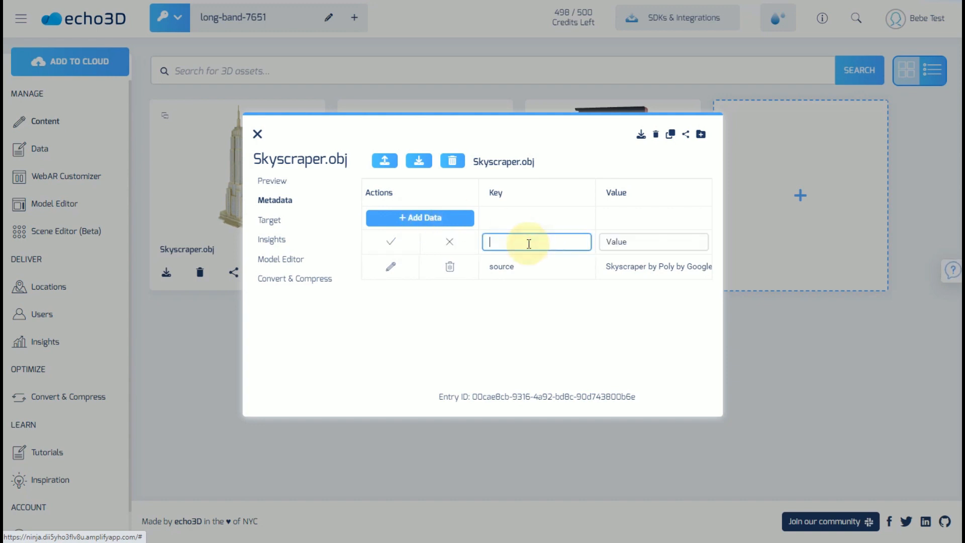
pyautogui.moveTo(539, 240)
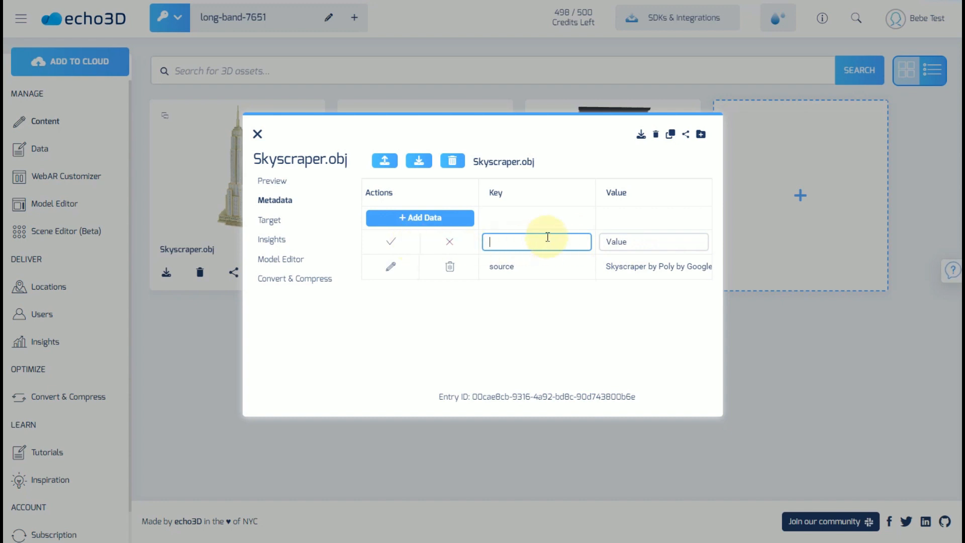
pyautogui.write('scale')
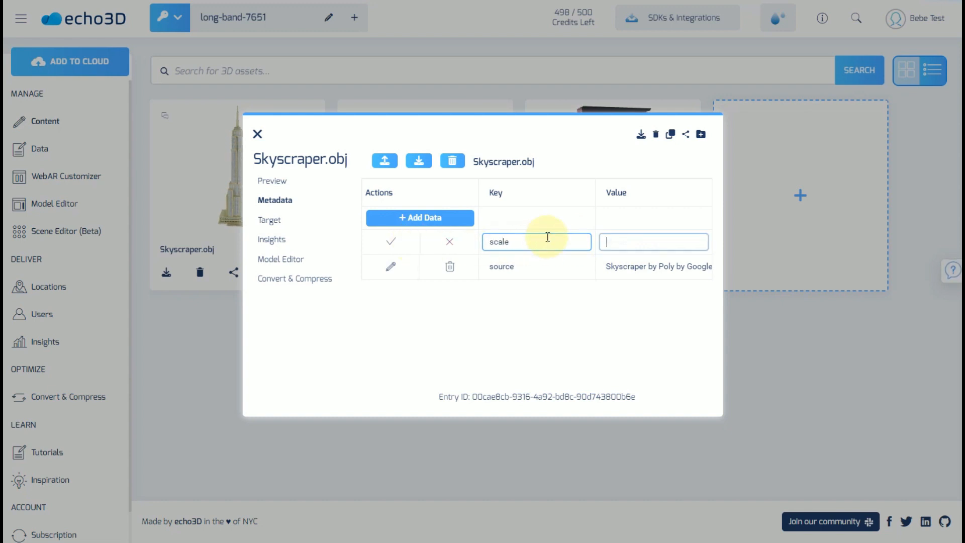
pyautogui.write('1')
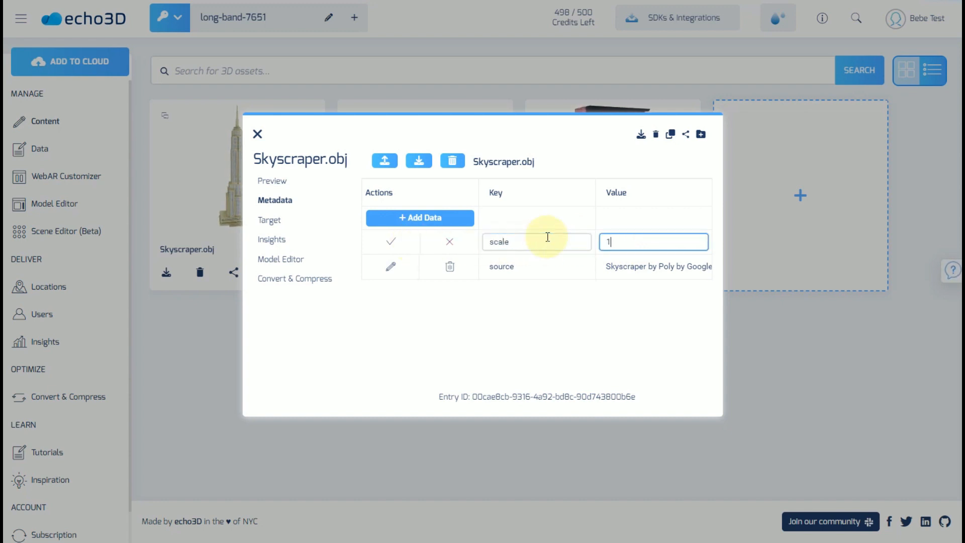
pyautogui.click(392, 242)
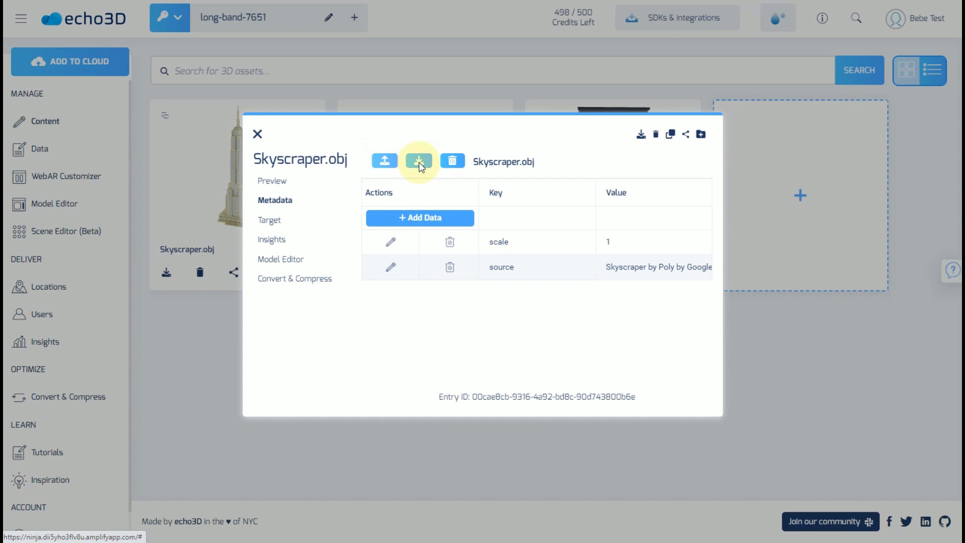
pyautogui.click(453, 161)
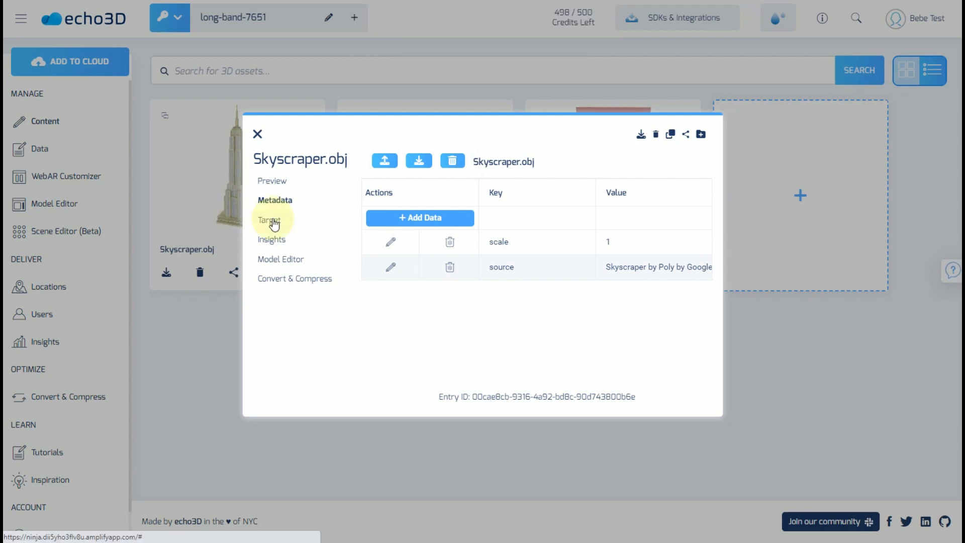
# Review the Anywhere, Specific location and On an image target options, then cancel the edit.
pyautogui.click(269, 220)
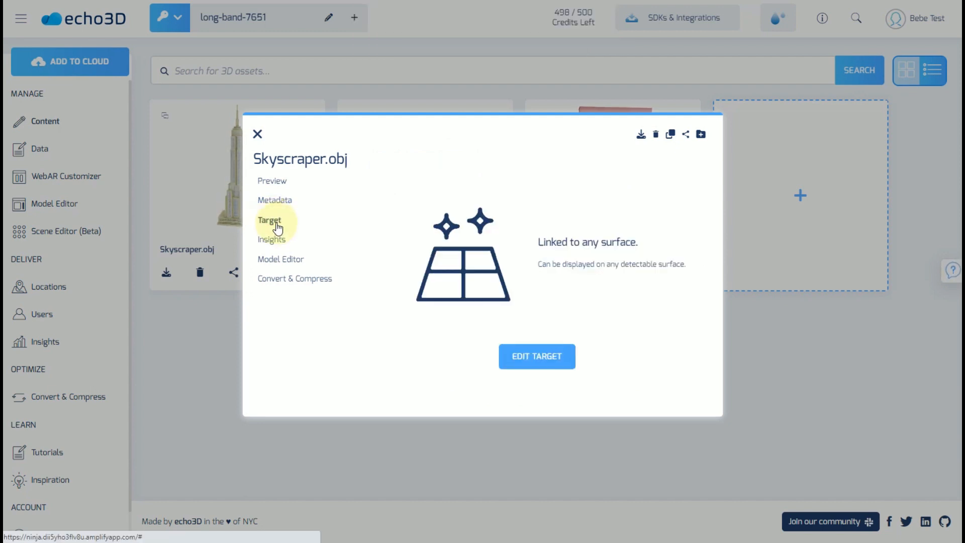
pyautogui.click(536, 356)
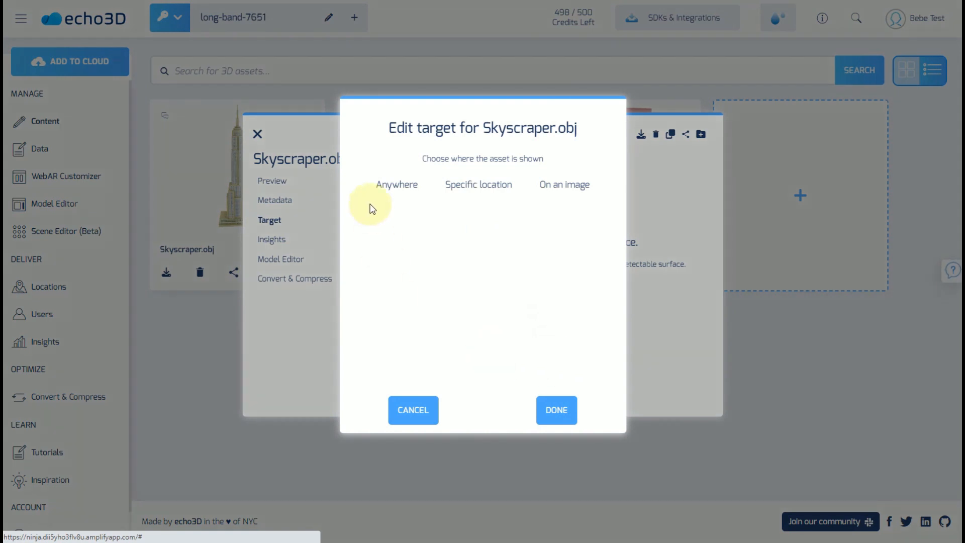
pyautogui.click(397, 184)
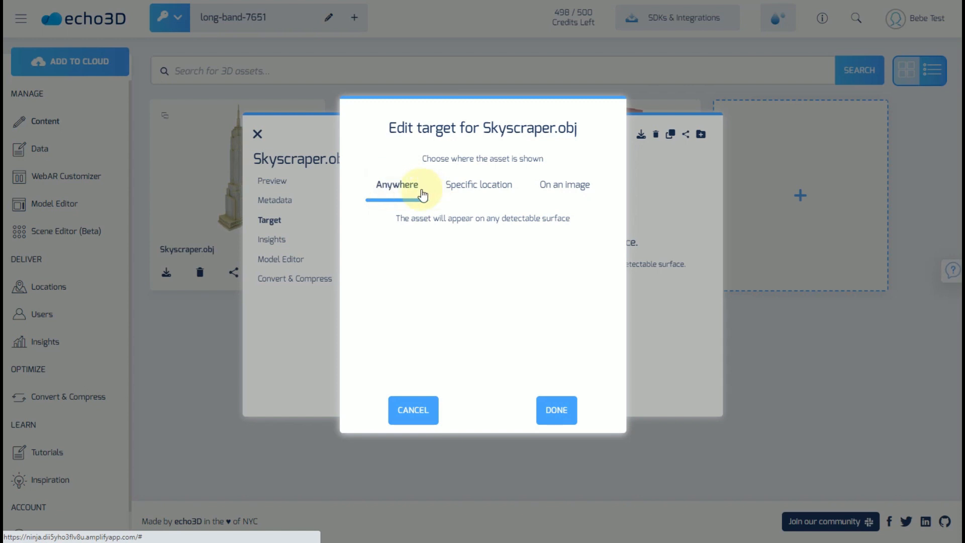
pyautogui.click(479, 185)
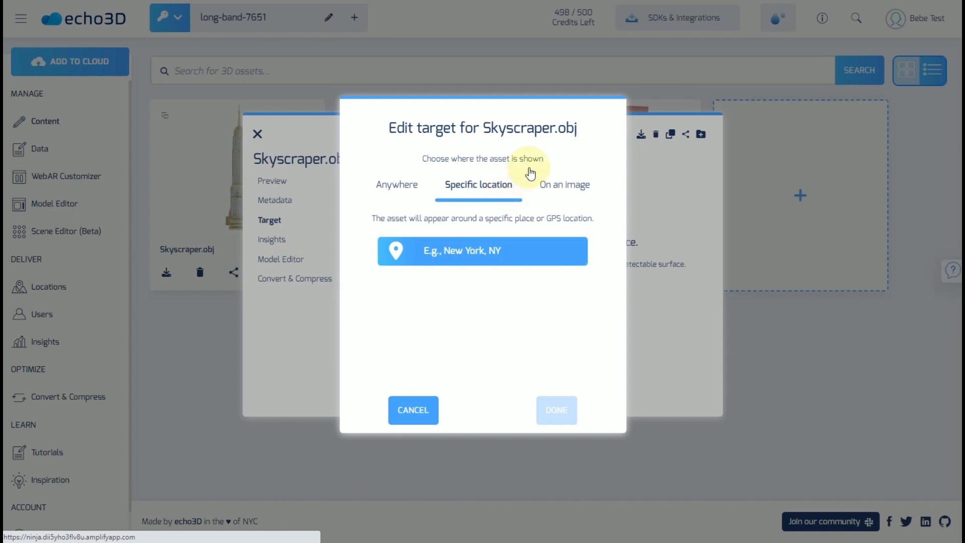
pyautogui.click(564, 185)
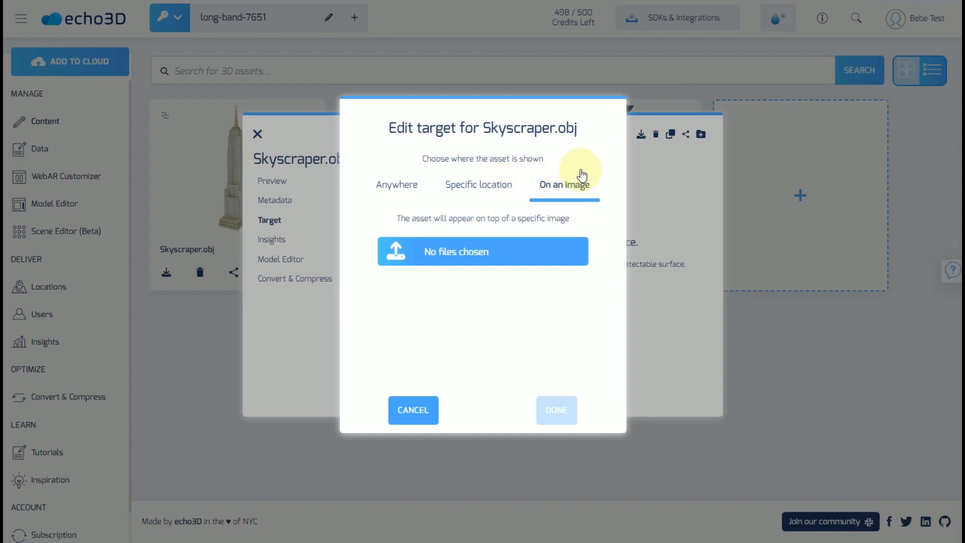
pyautogui.moveTo(578, 185)
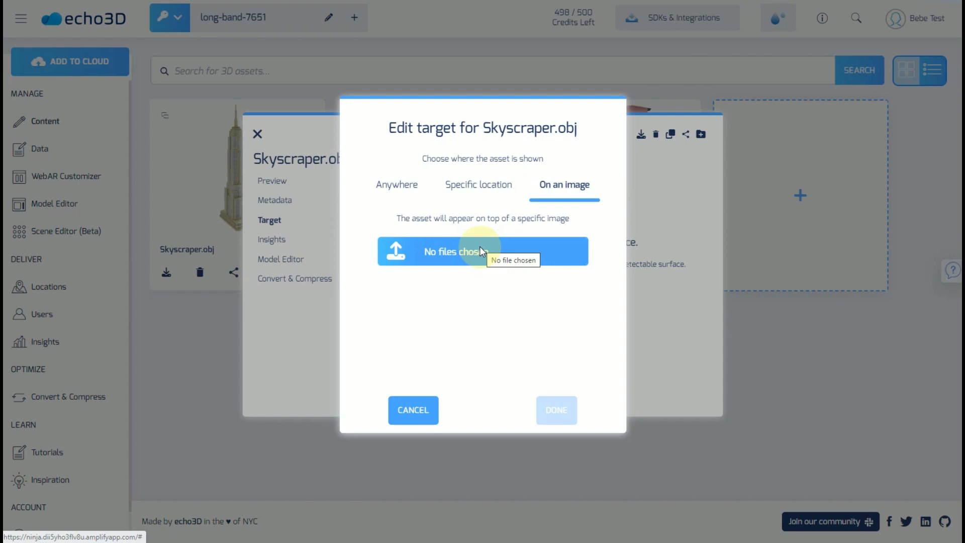
pyautogui.click(412, 410)
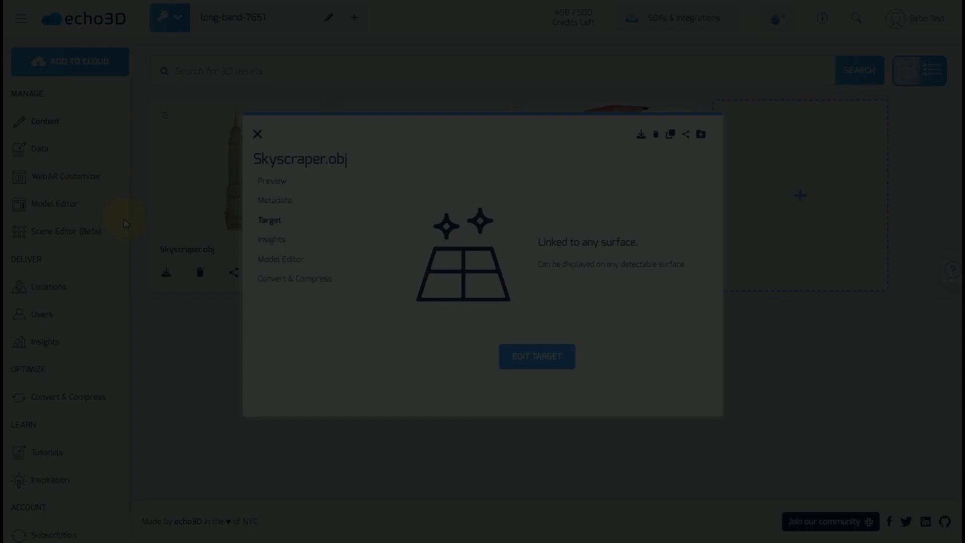
# Show the skyscraper's Insights usage chart over a one-month range.
pyautogui.click(272, 240)
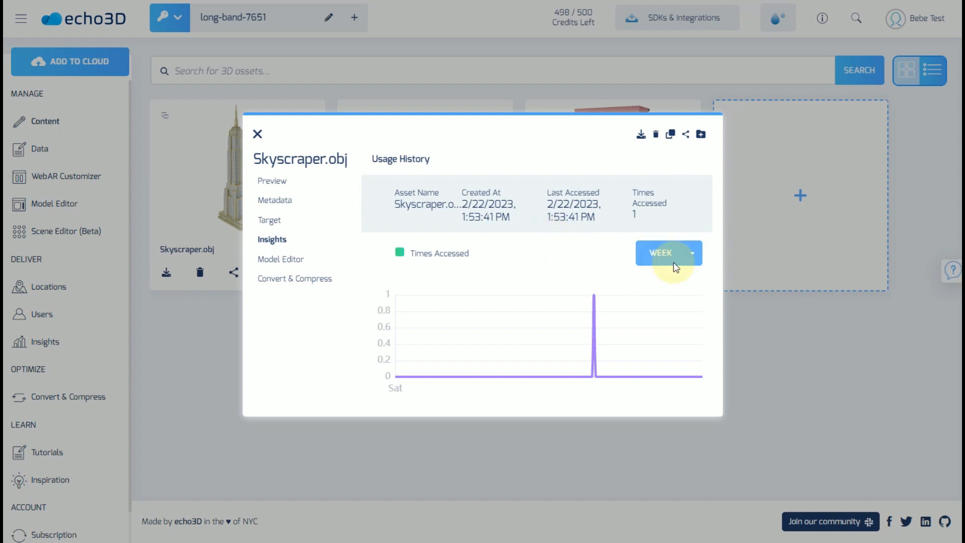
pyautogui.click(669, 253)
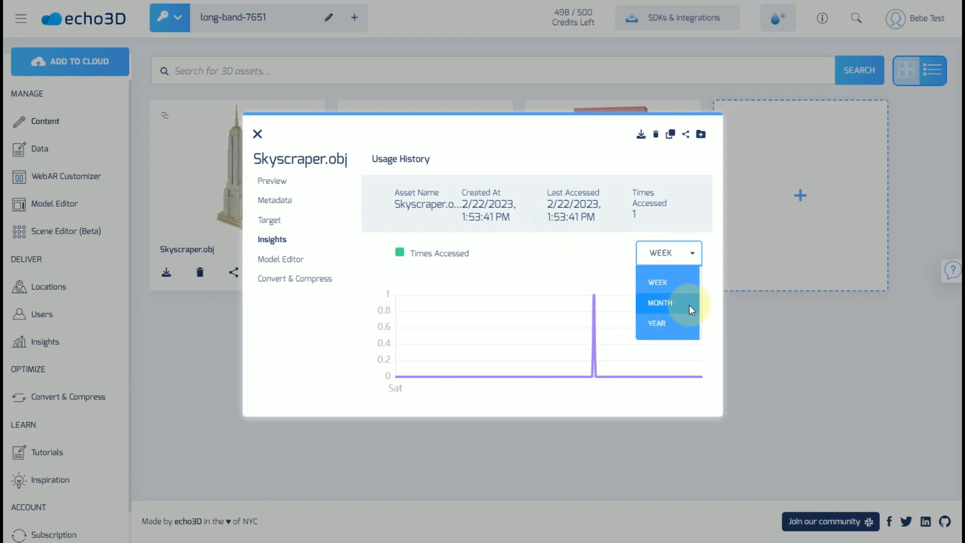
pyautogui.click(281, 259)
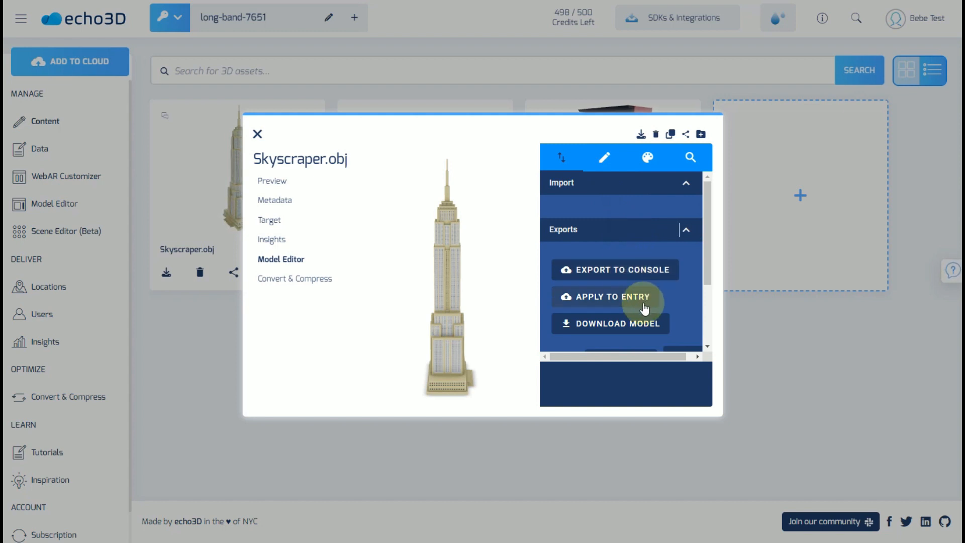
# Set lighting to exposure about 0.9, shadow intensity 1.1 and shadow softness 0.3.
pyautogui.click(610, 323)
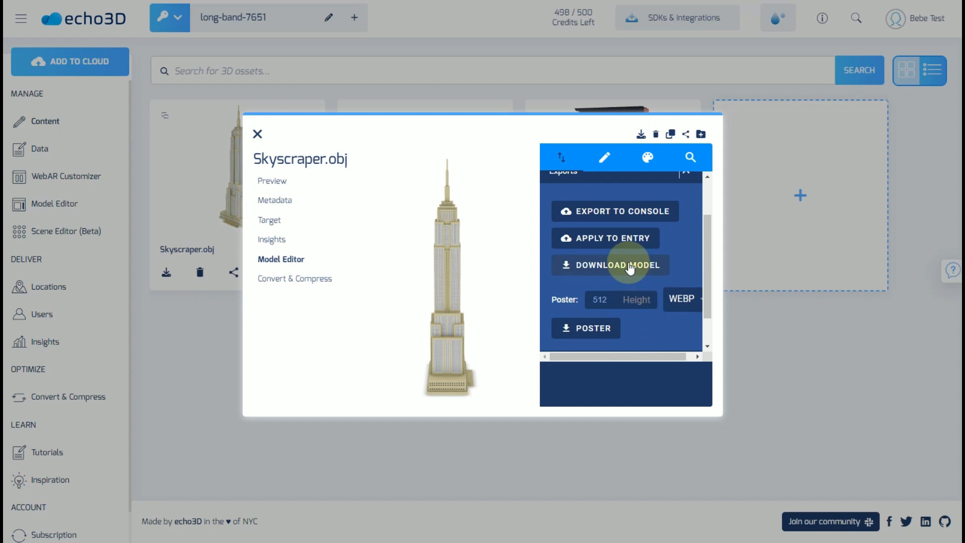
pyautogui.click(603, 157)
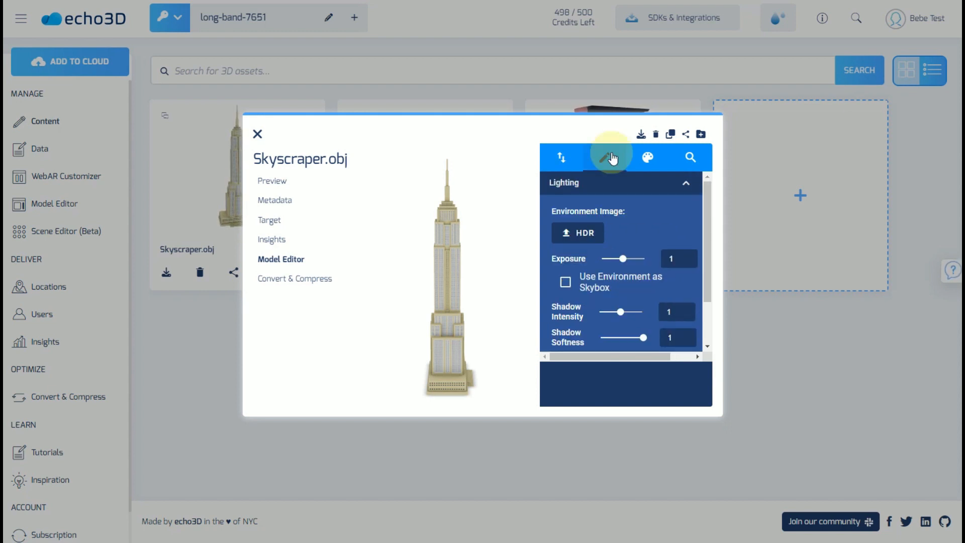
pyautogui.moveTo(640, 258); pyautogui.dragTo(607, 258)
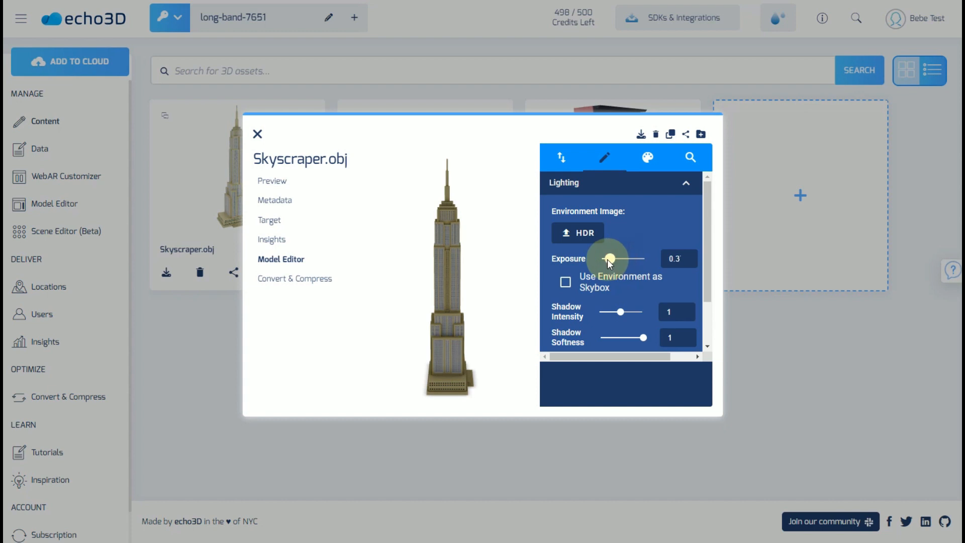
pyautogui.moveTo(606, 259); pyautogui.dragTo(645, 258)
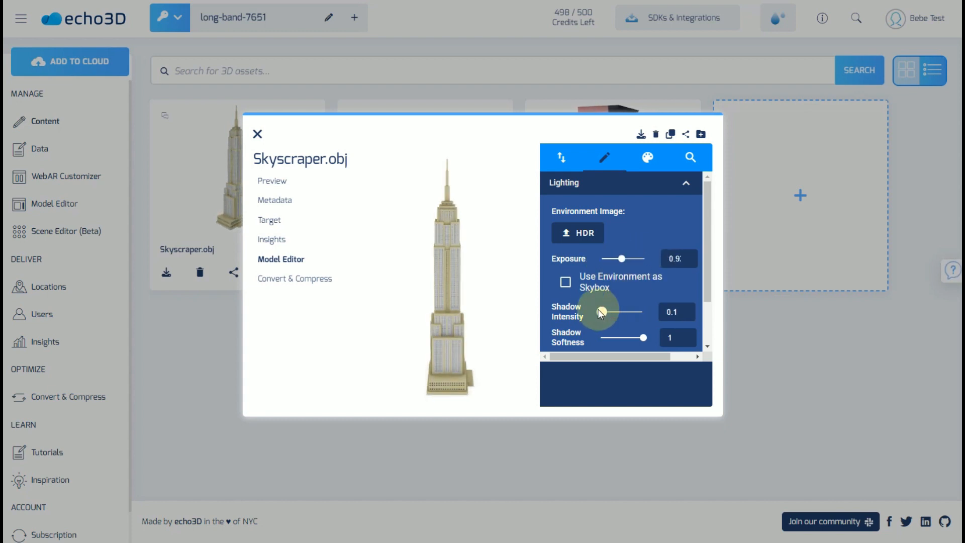
pyautogui.moveTo(600, 313); pyautogui.dragTo(627, 312)
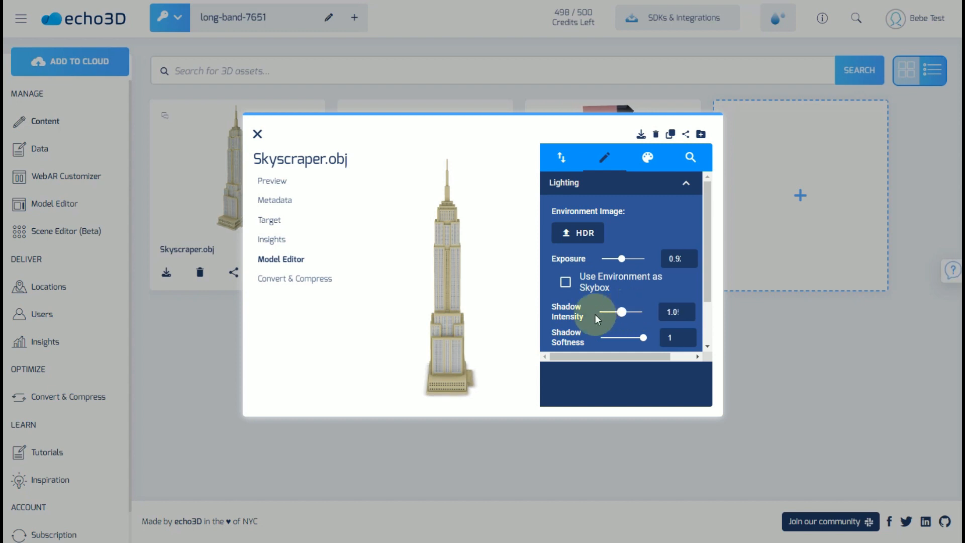
pyautogui.moveTo(622, 313); pyautogui.dragTo(645, 312)
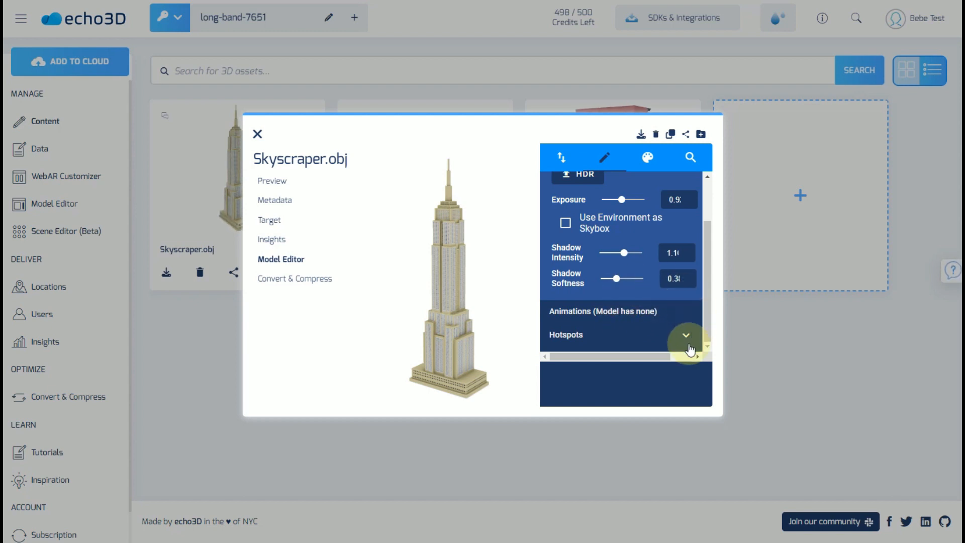
# Pin a hotspot labelled 'Building' to the middle of the skyscraper tower.
pyautogui.click(685, 334)
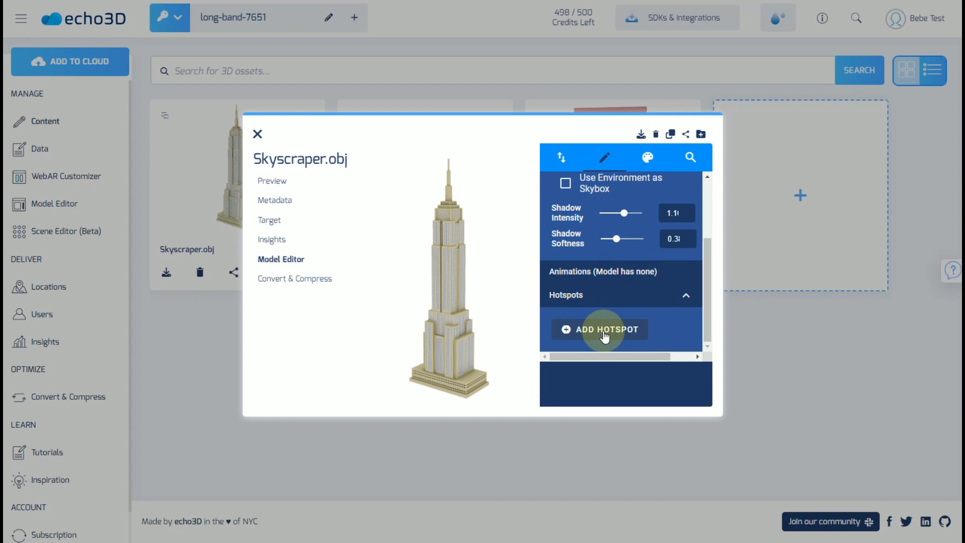
pyautogui.click(605, 329)
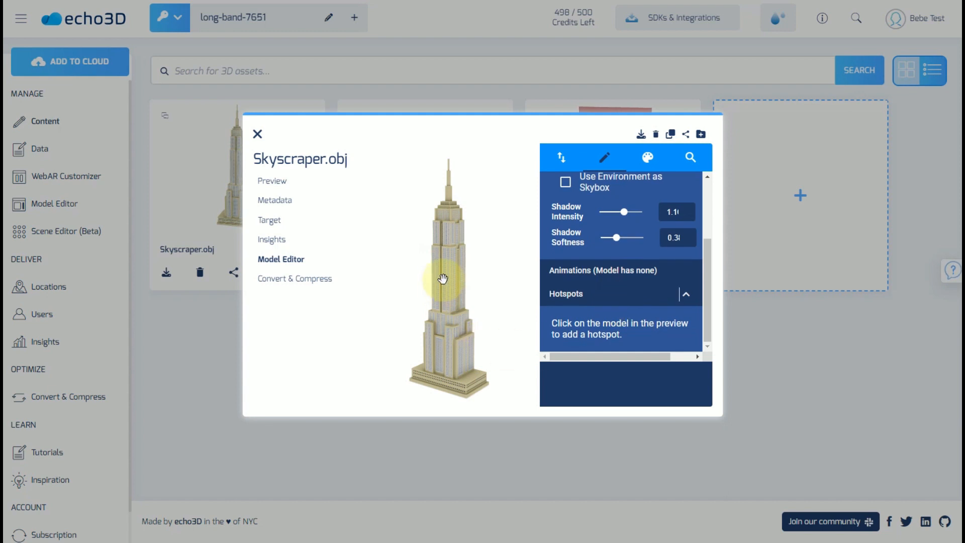
pyautogui.click(449, 275)
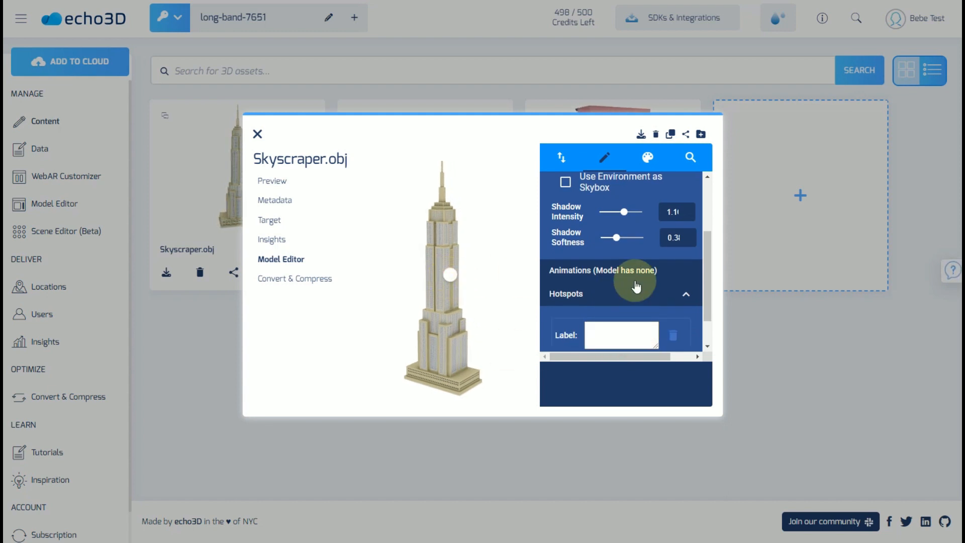
pyautogui.write('Building')
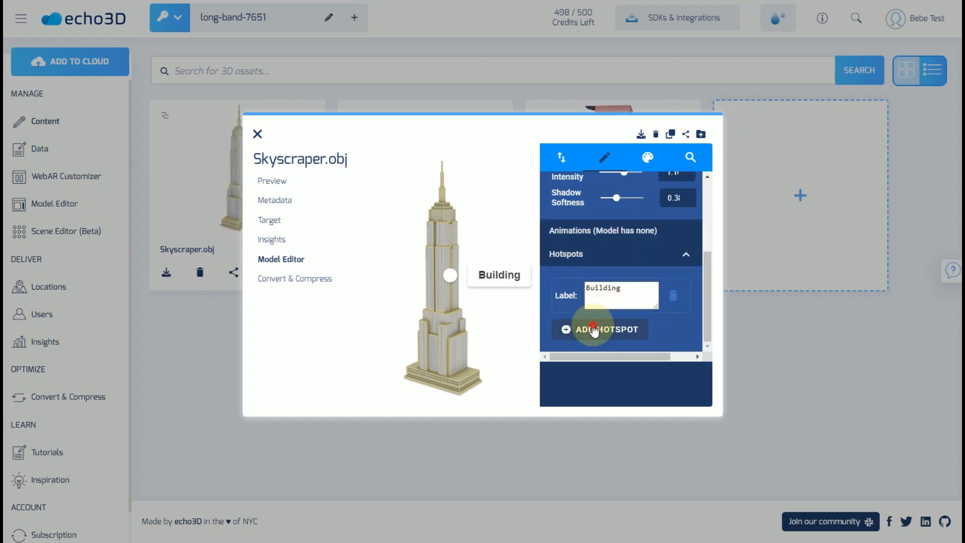
pyautogui.click(601, 329)
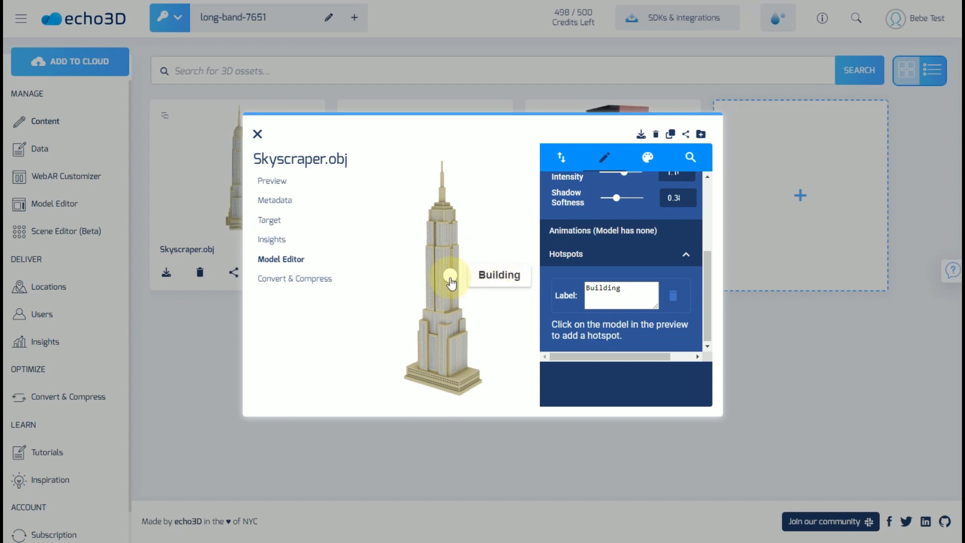
pyautogui.moveTo(646, 271)
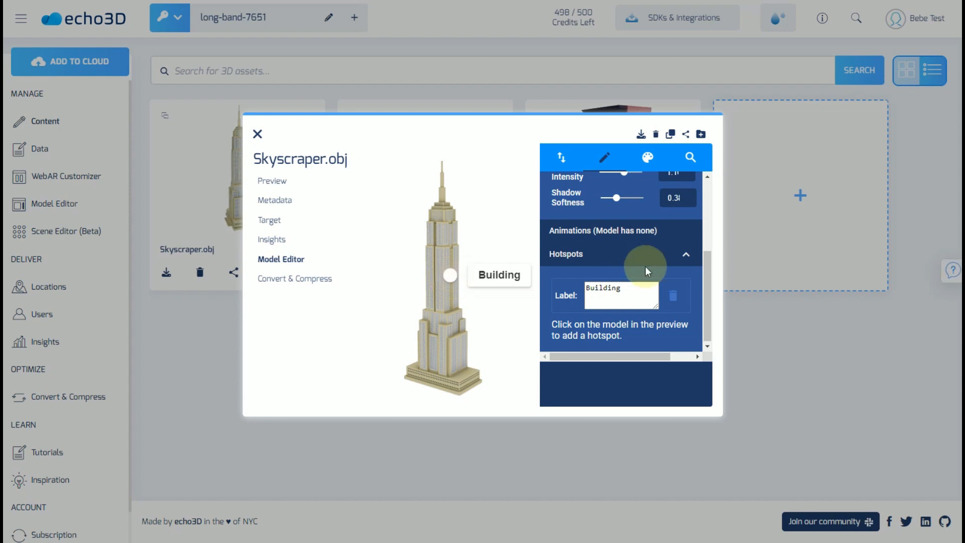
# Inspect the selected material's properties, then view the model's glTF JSON data.
pyautogui.click(647, 157)
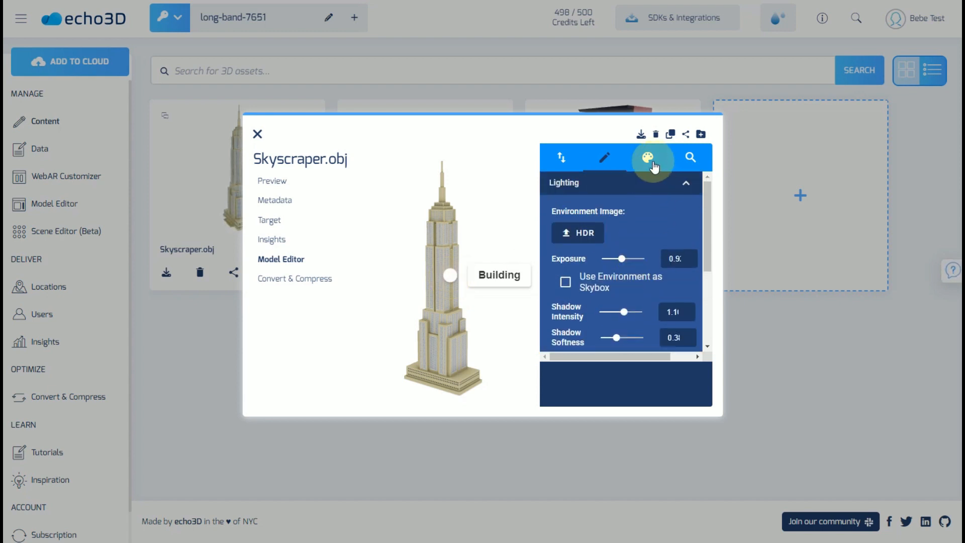
pyautogui.click(646, 157)
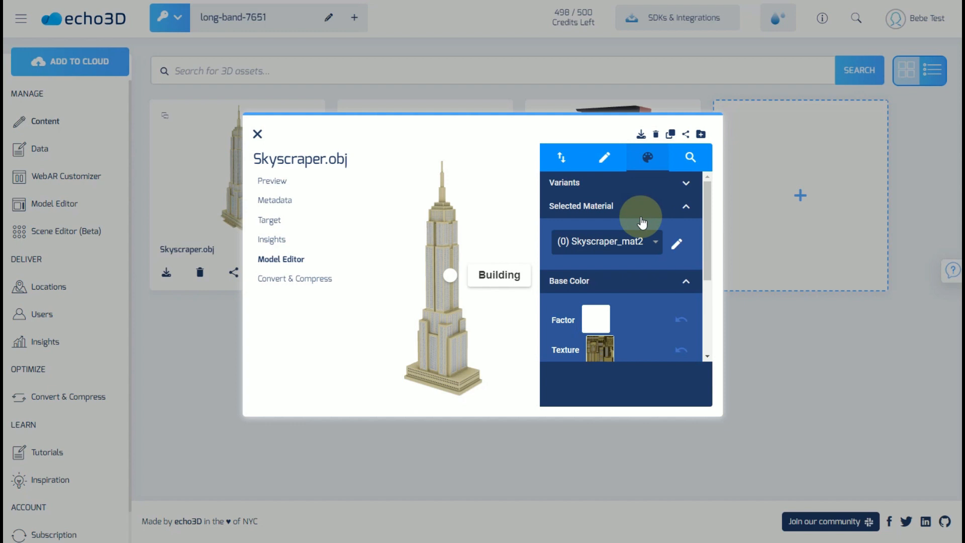
pyautogui.scroll(-3)
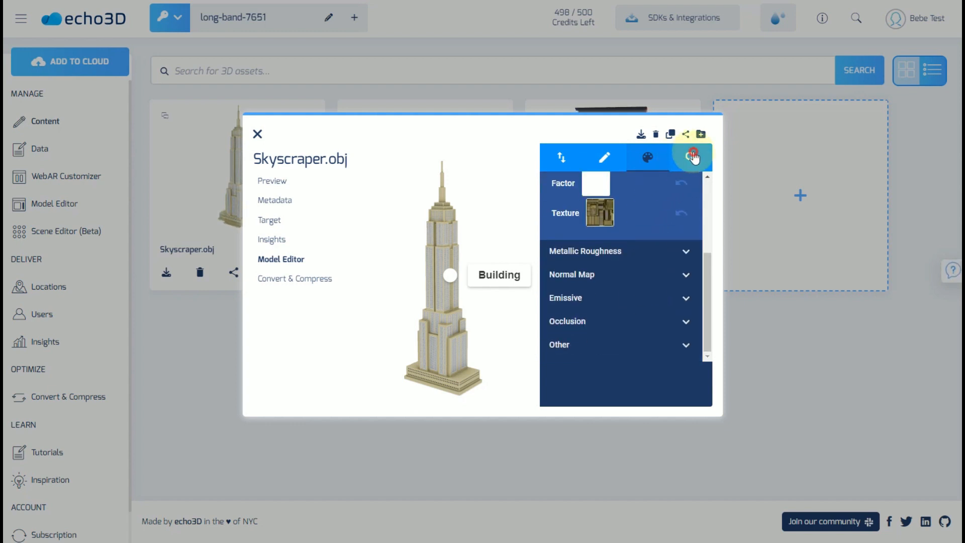
pyautogui.click(691, 158)
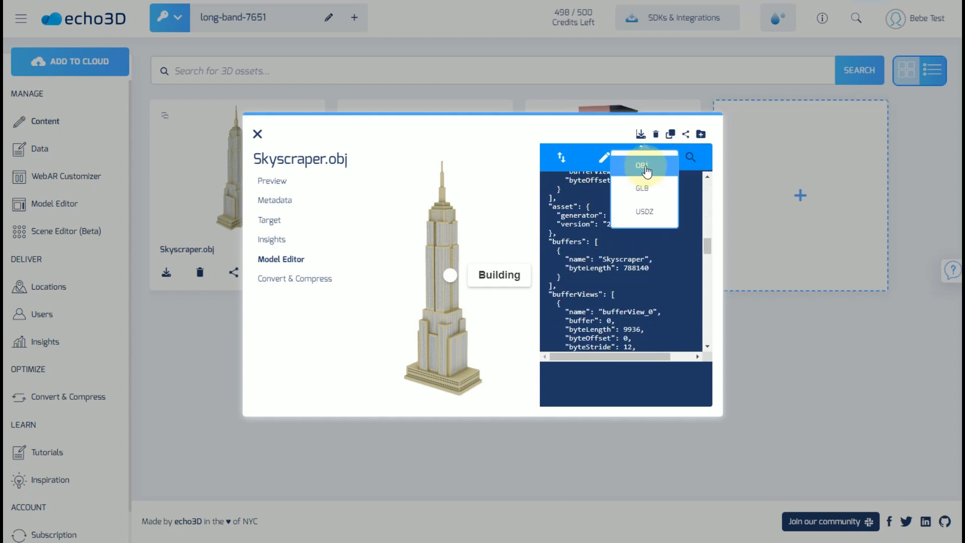
pyautogui.moveTo(645, 165)
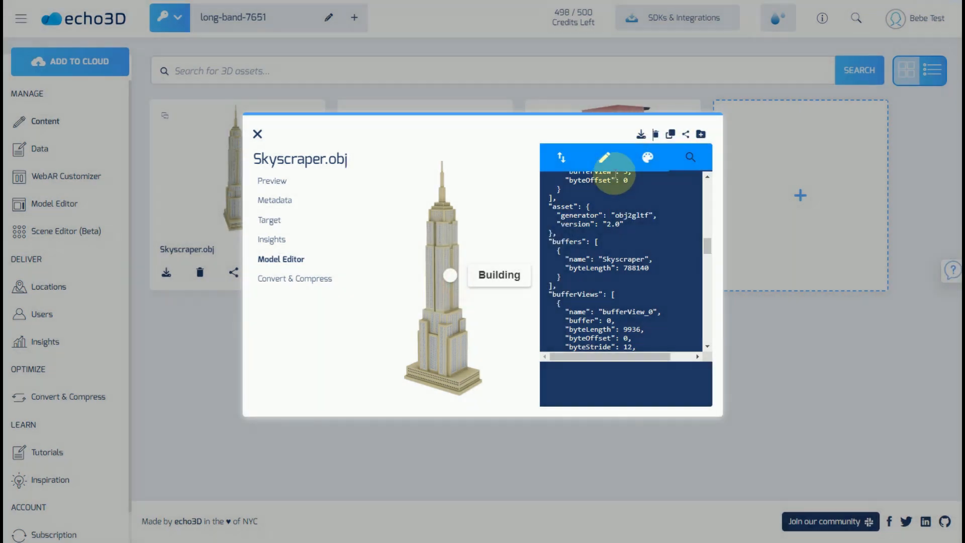
# Copy the skyscraper's share link, cancel Add to folder, and close the viewer.
pyautogui.click(670, 134)
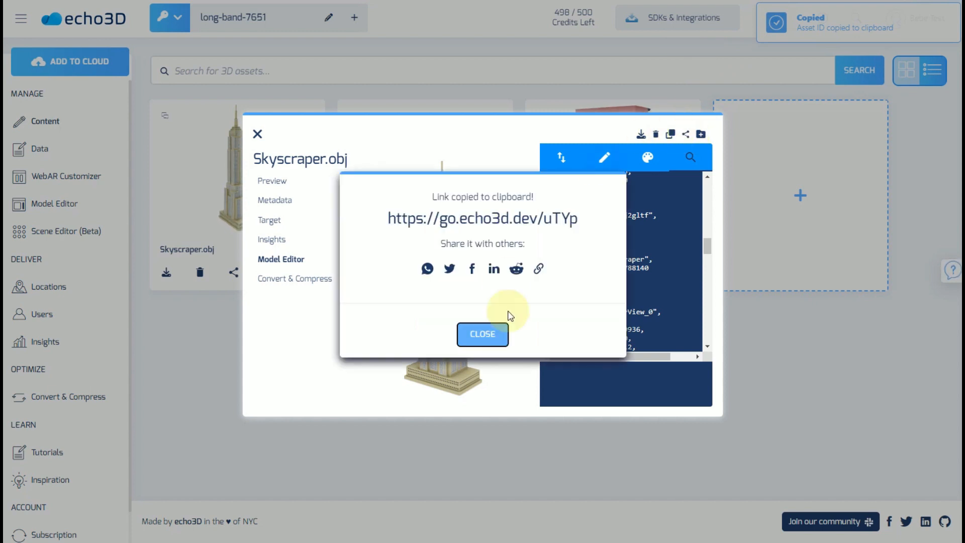
pyautogui.click(699, 134)
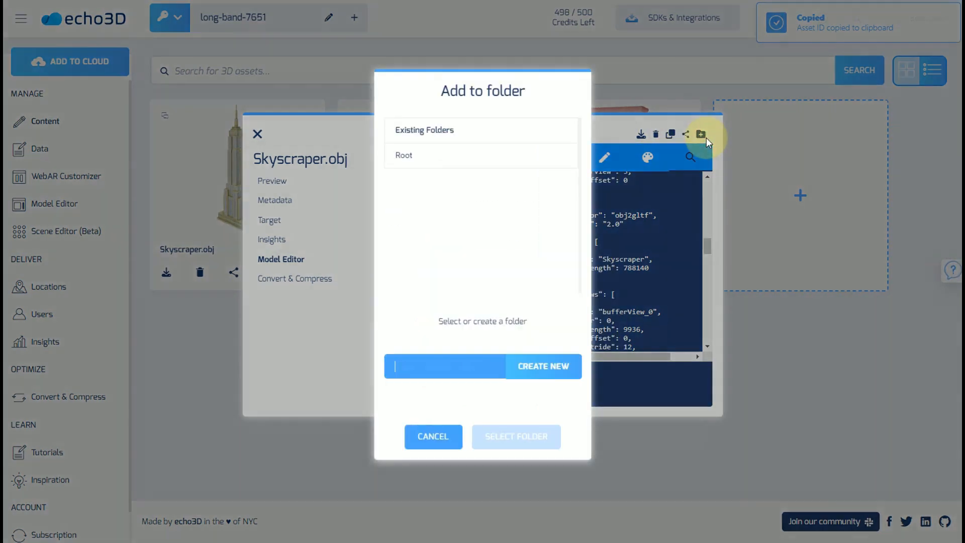
pyautogui.click(432, 436)
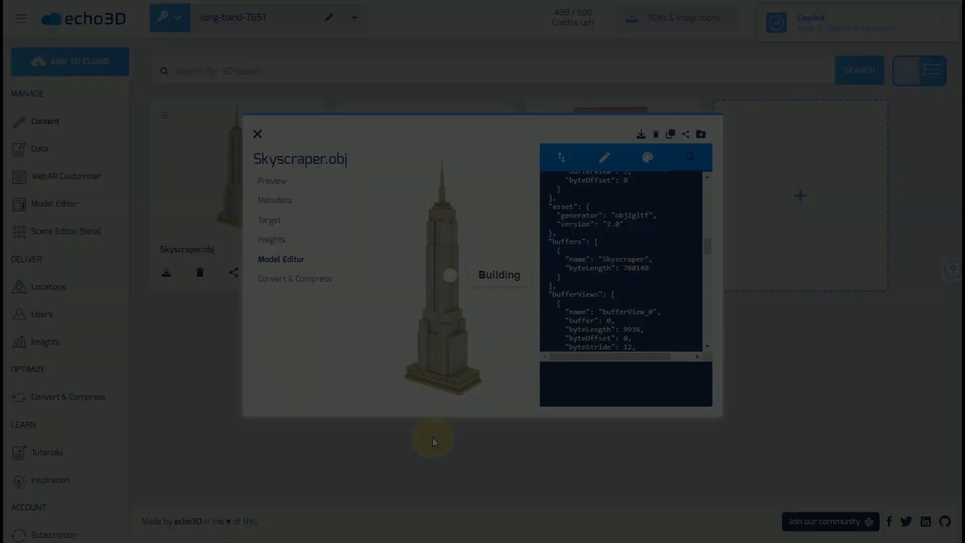
pyautogui.click(257, 134)
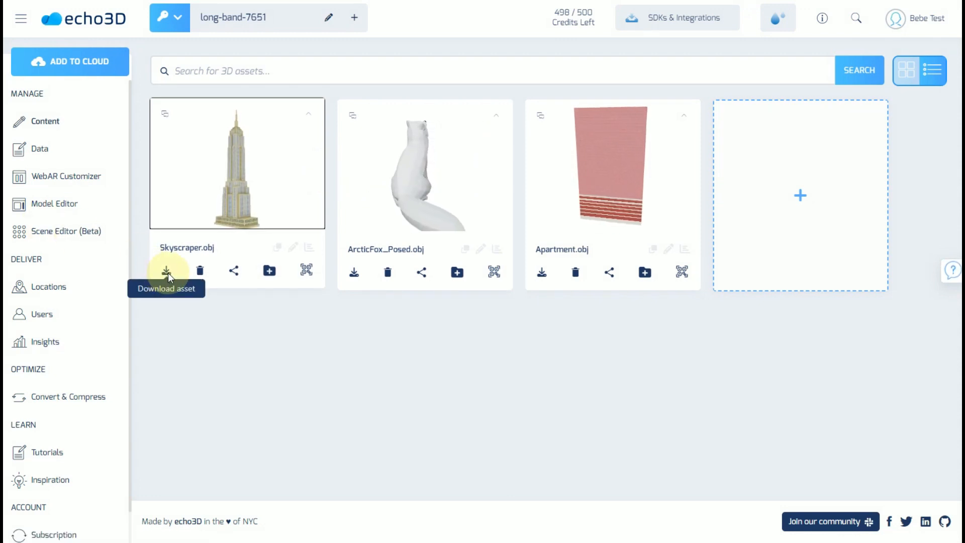
# Show Skyscraper.obj's download formats, cancel deleting it, and open its folder choices.
pyautogui.click(167, 271)
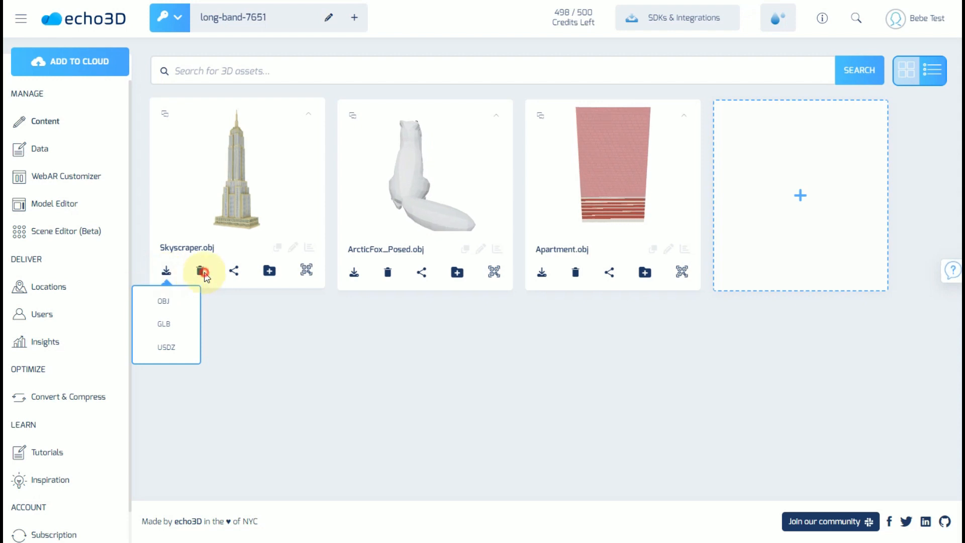
pyautogui.click(387, 272)
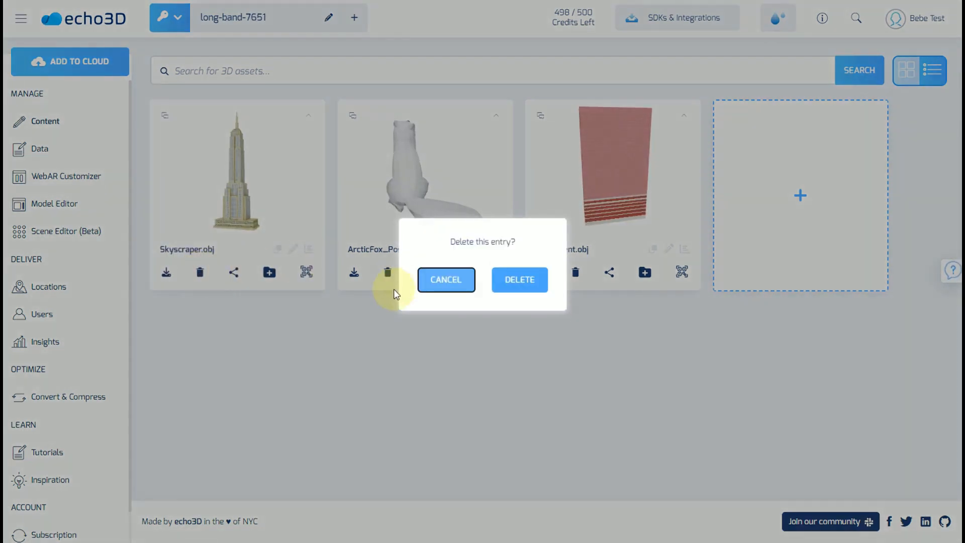
pyautogui.click(234, 271)
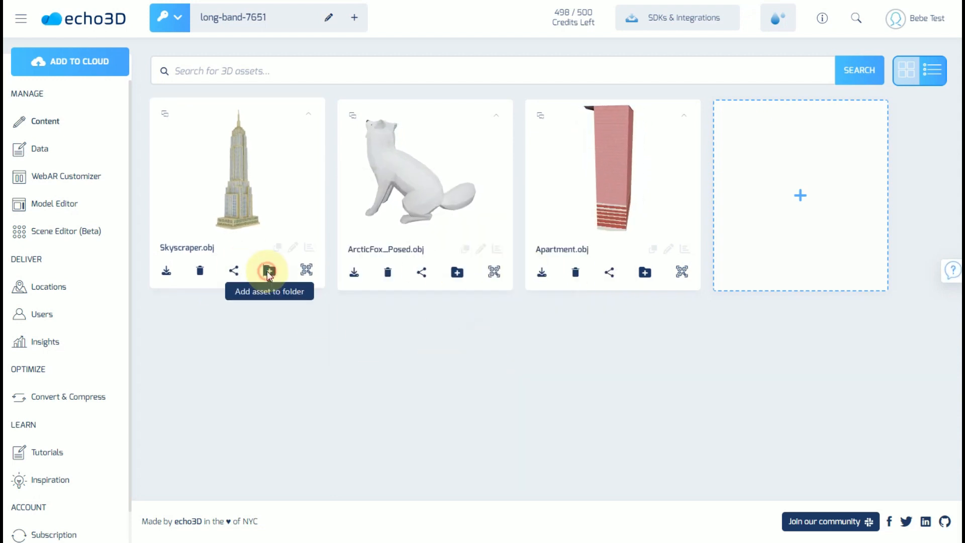
pyautogui.click(269, 271)
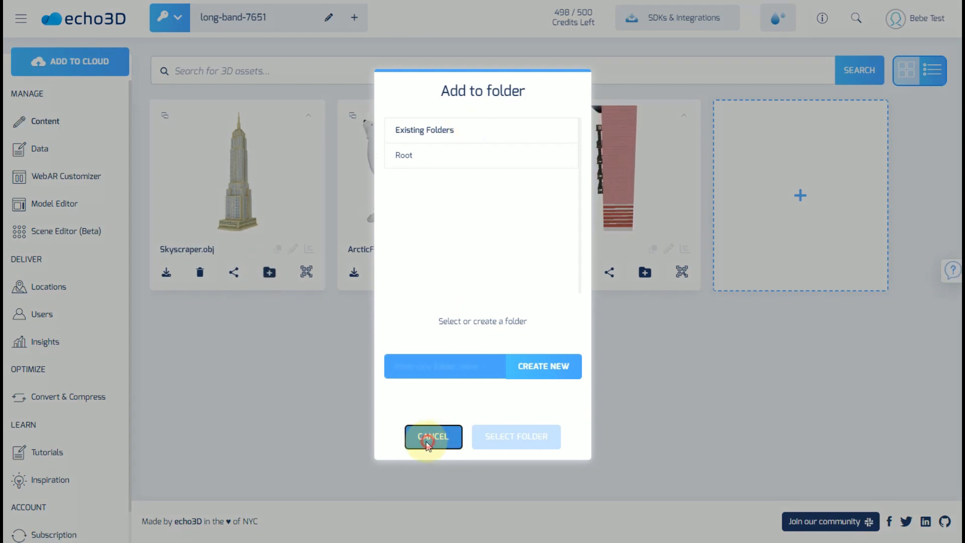
# Cancel the folder dialog, view the image and face AR QR codes, then close.
pyautogui.click(433, 437)
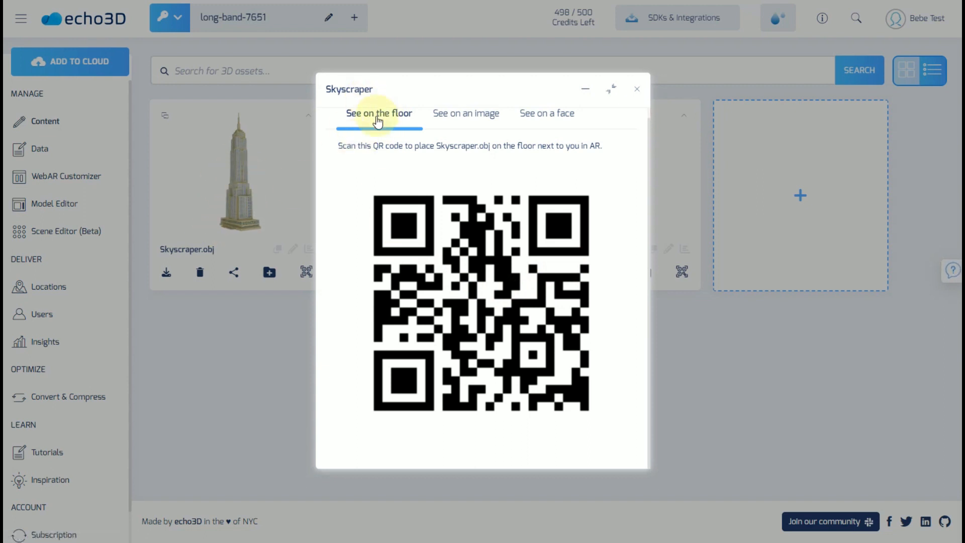
pyautogui.moveTo(344, 117)
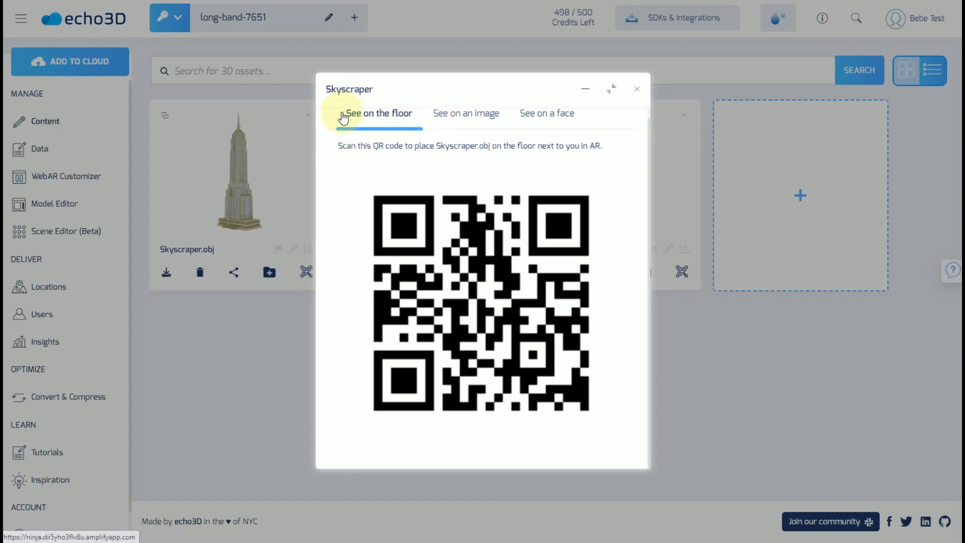
pyautogui.click(466, 105)
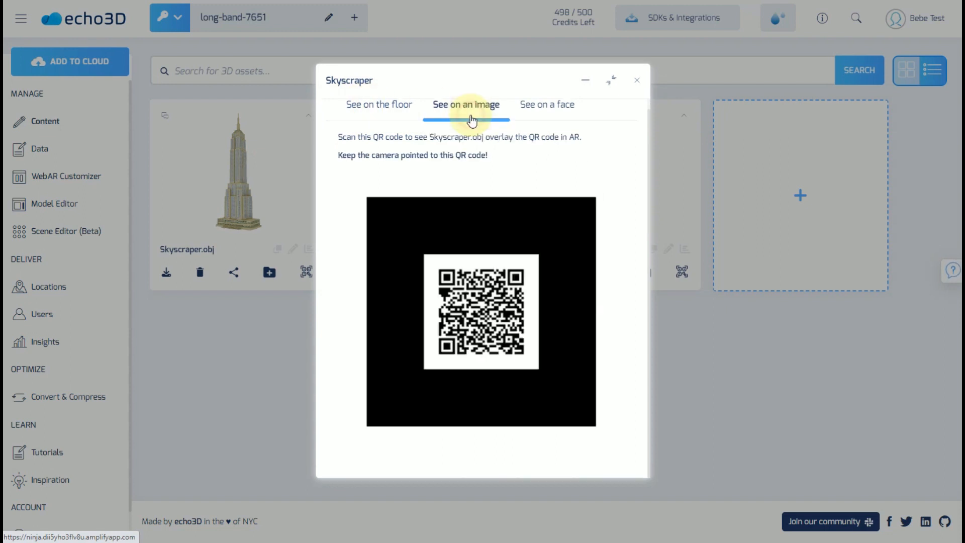
pyautogui.click(546, 113)
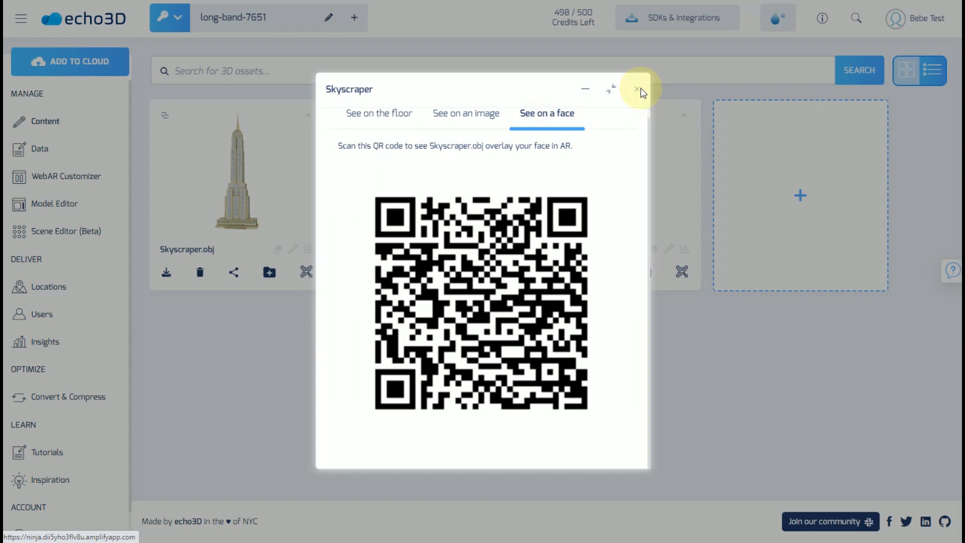
pyautogui.click(636, 89)
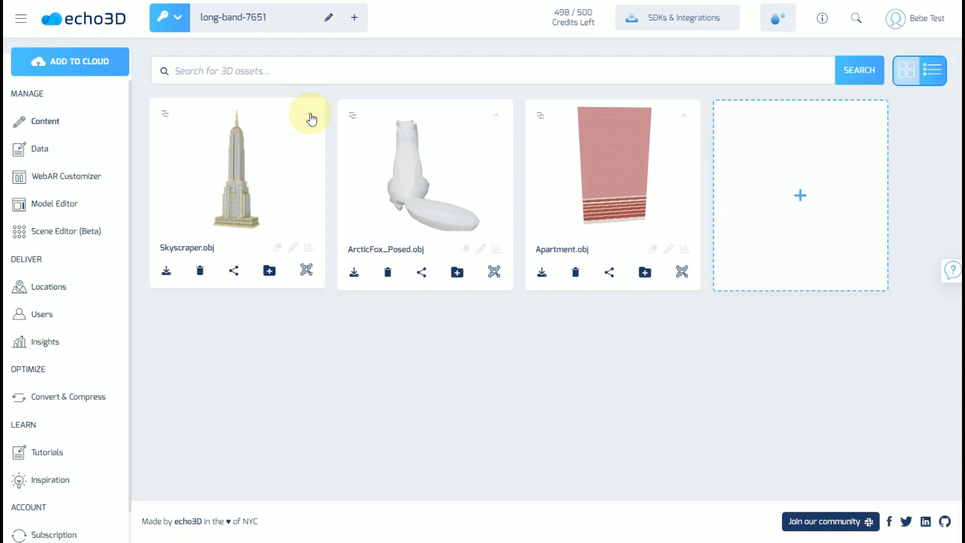
pyautogui.click(309, 115)
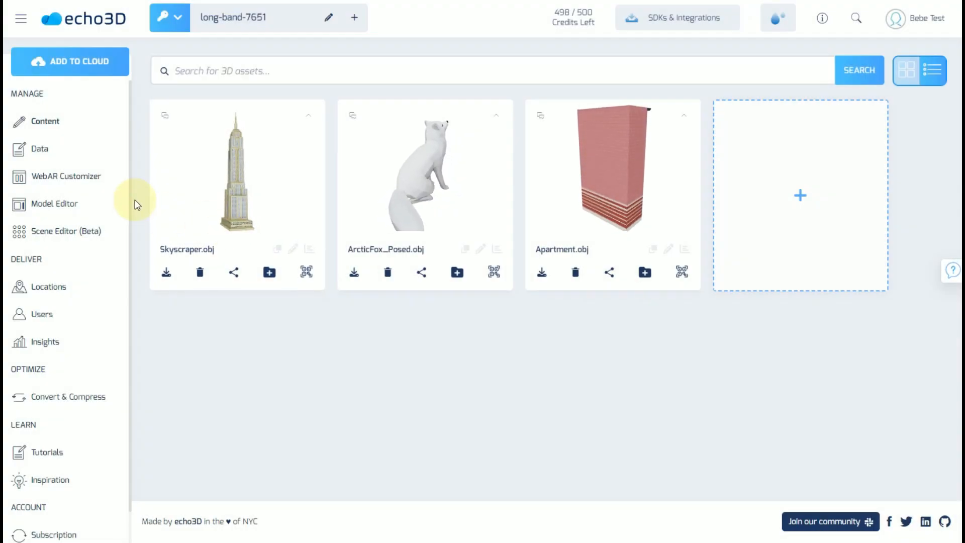
pyautogui.click(70, 61)
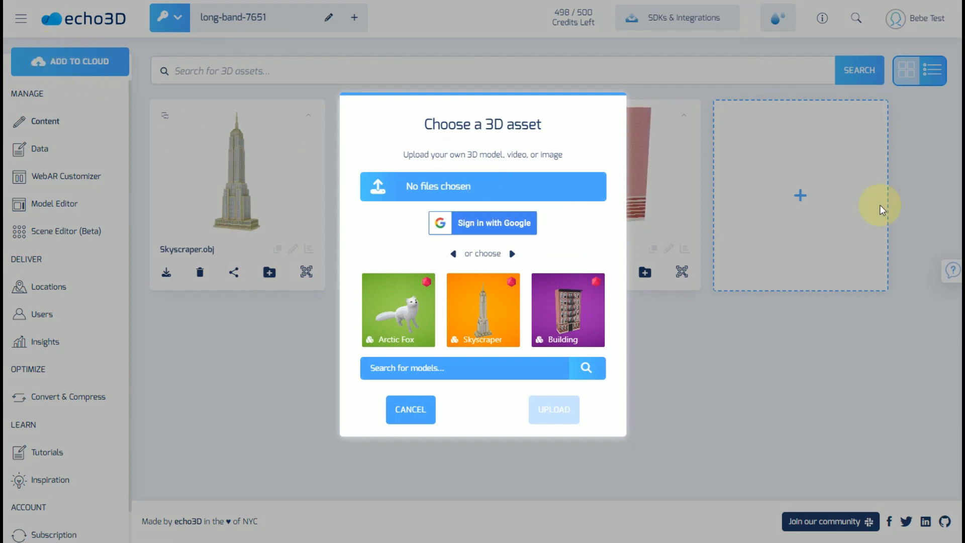
pyautogui.moveTo(763, 213)
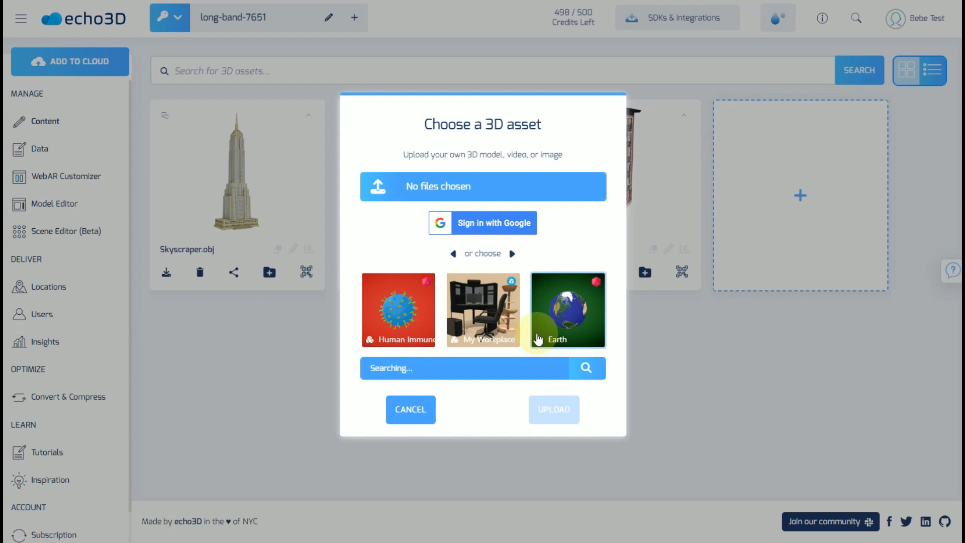
pyautogui.moveTo(463, 251)
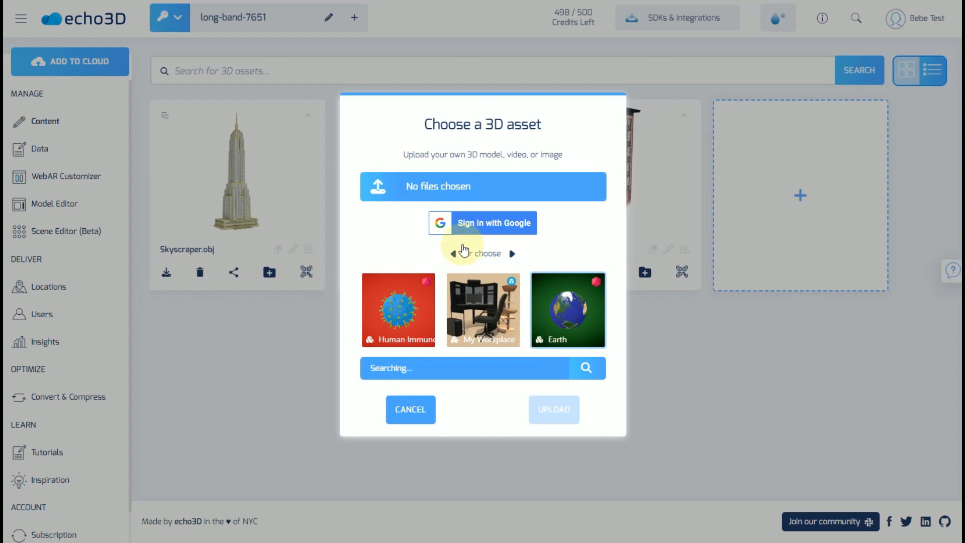
# Search the model library for 'desk' and add the Office Desk model as a new asset.
pyautogui.write('desk')
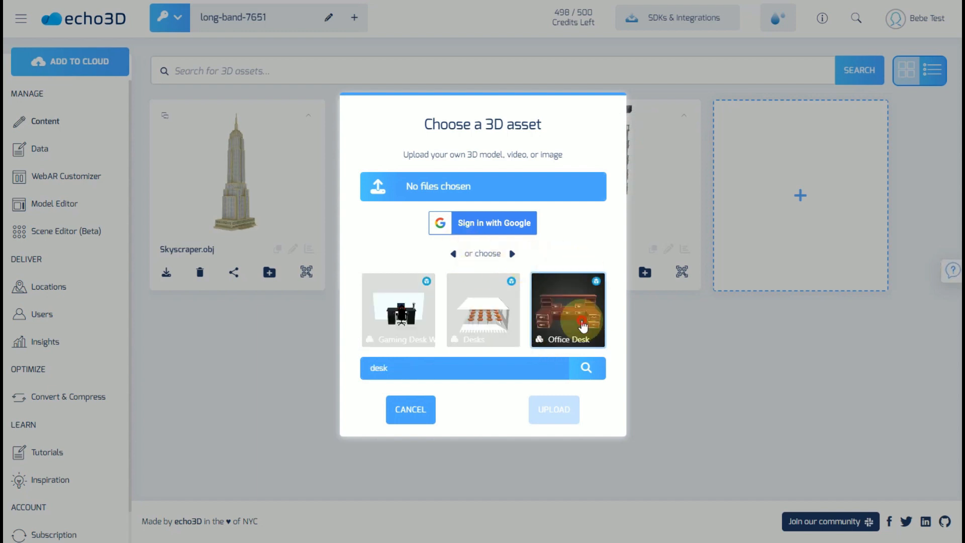
pyautogui.click(553, 409)
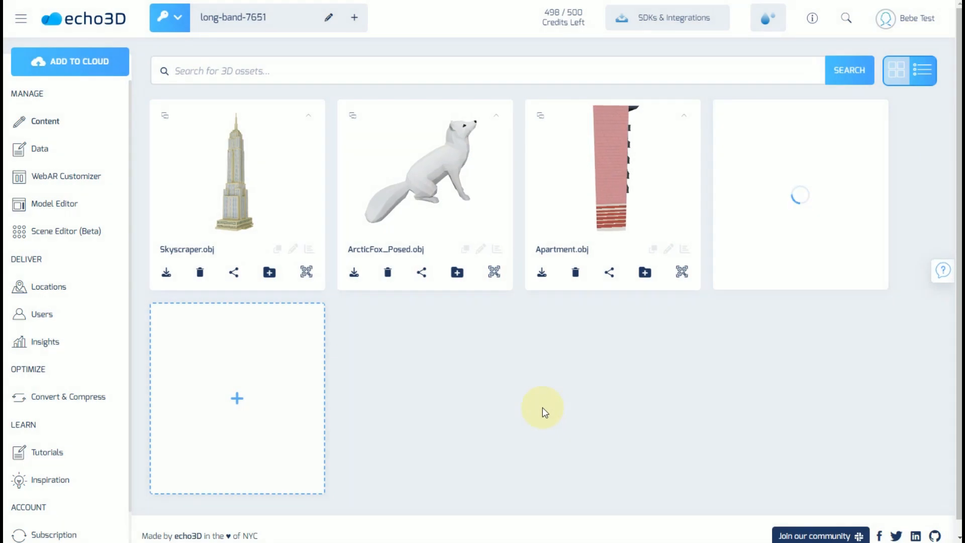